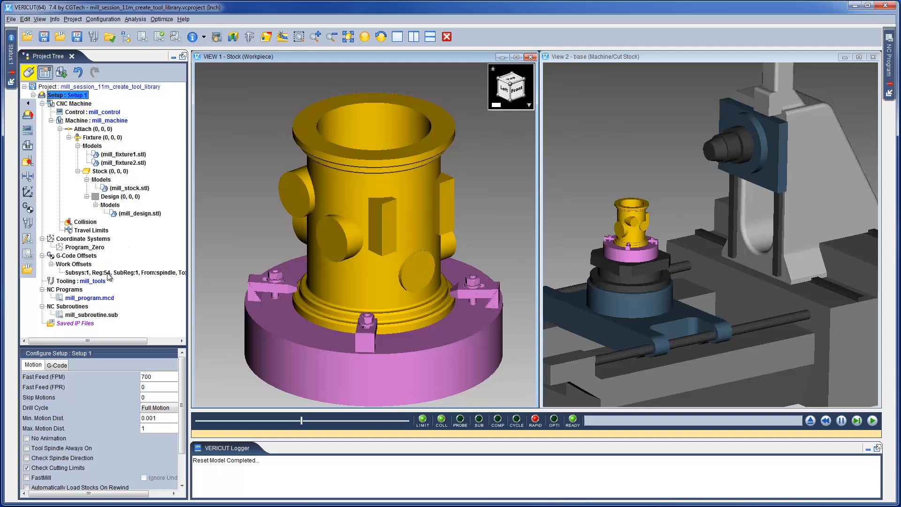
# Open the mill_tools tooling library in the Tool Manager for editing
pyautogui.click(81, 281)
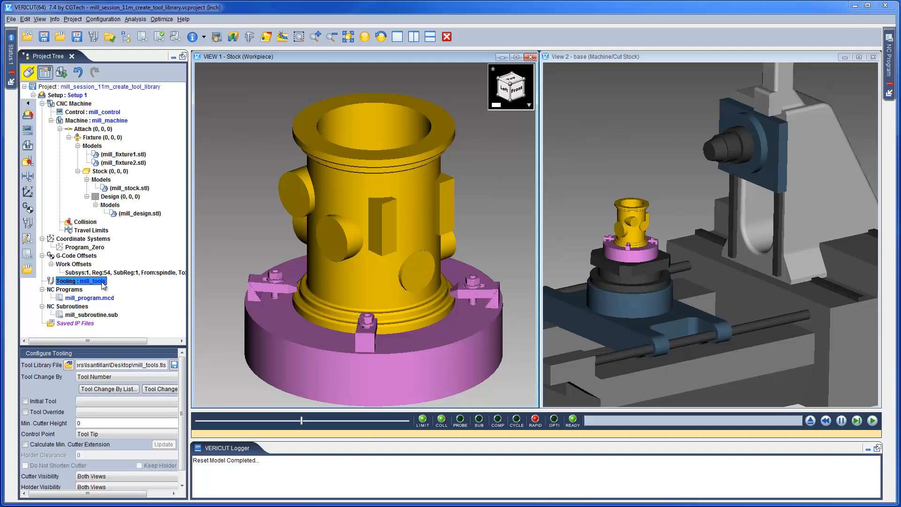
pyautogui.doubleClick(83, 281)
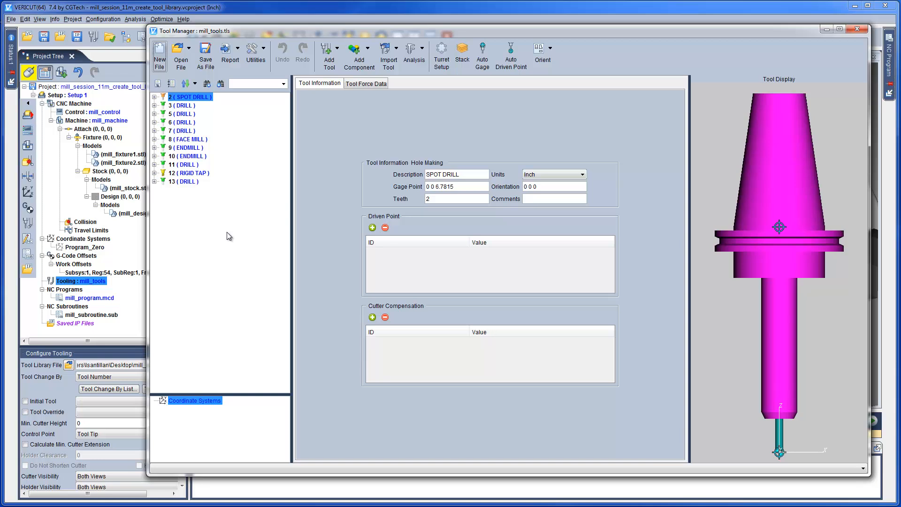
pyautogui.moveTo(237, 221)
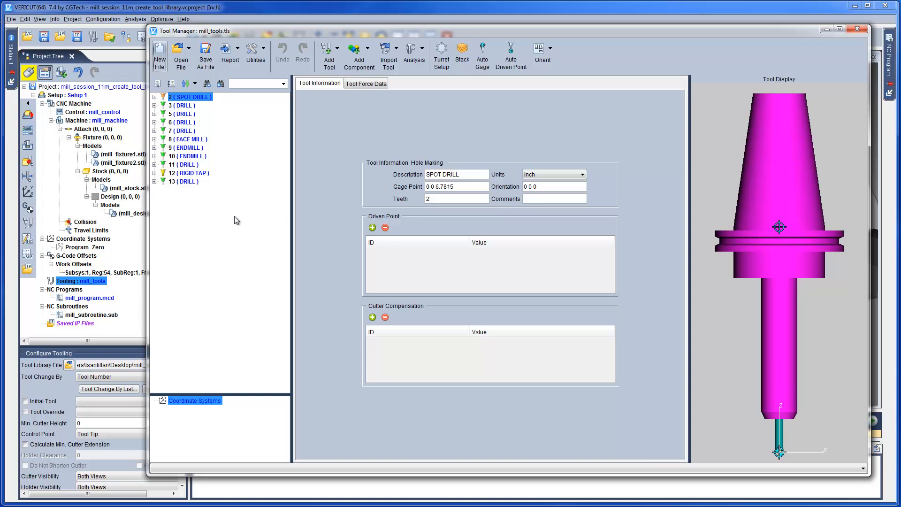
pyautogui.moveTo(330, 65)
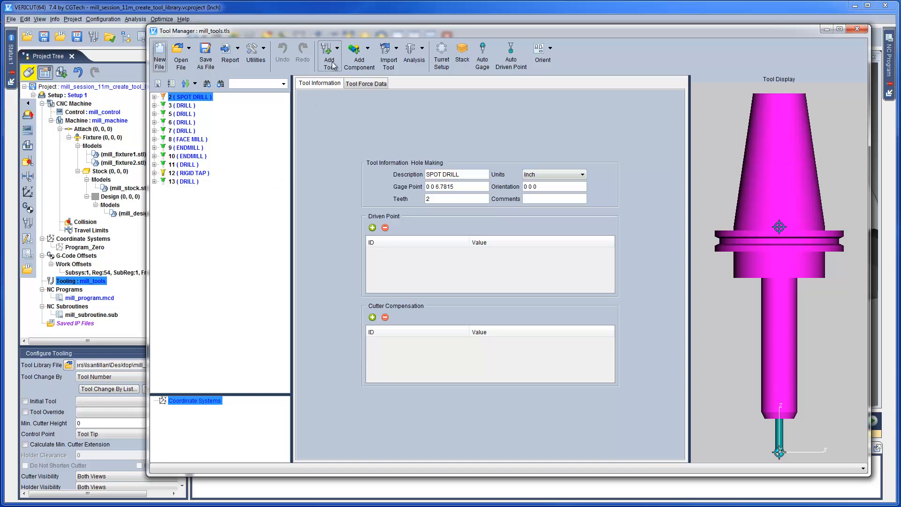
# Add a new tool 1 with Holder1 and Cutter1, making Holder1 a Reference component
pyautogui.click(339, 48)
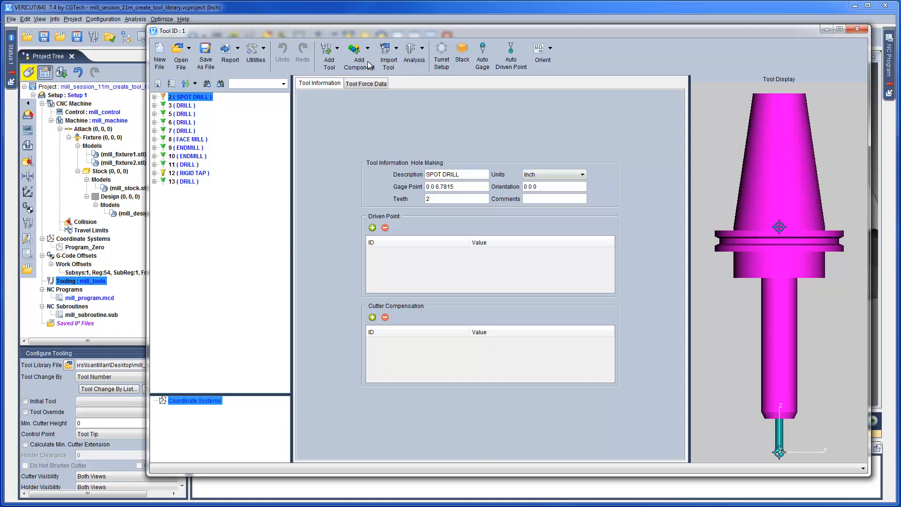
pyautogui.click(359, 55)
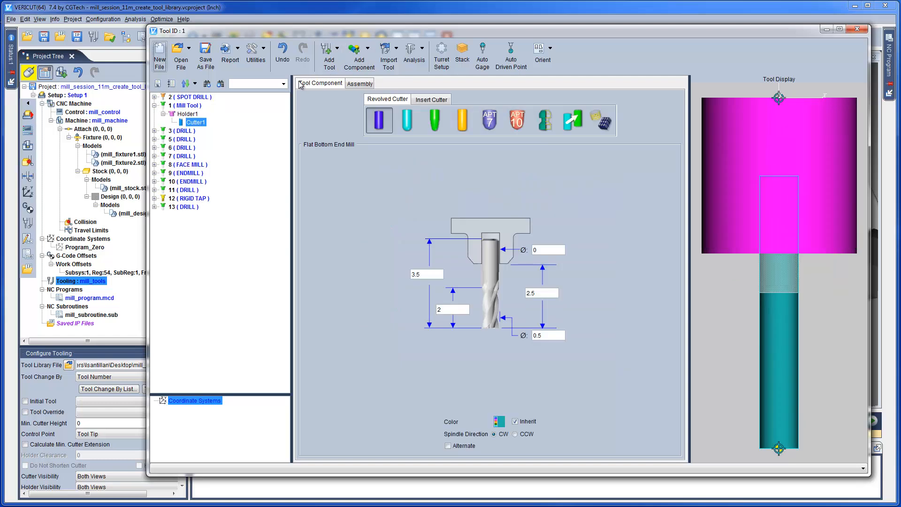
pyautogui.click(188, 114)
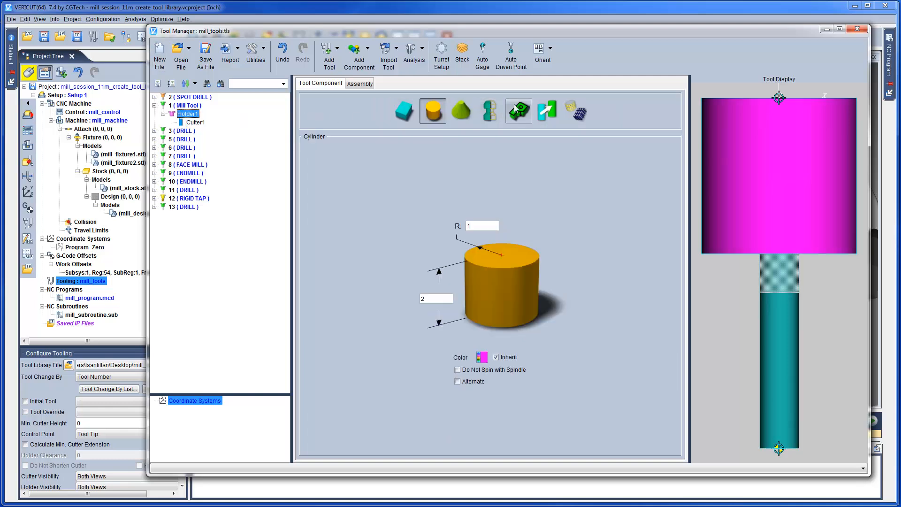
pyautogui.click(547, 111)
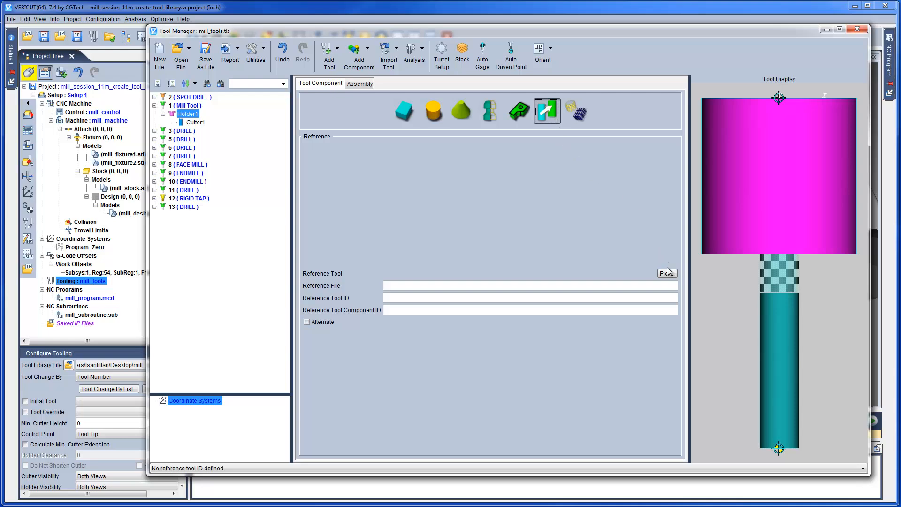
# Search the training folder libraries for holders, filtered to Inch units
pyautogui.click(666, 273)
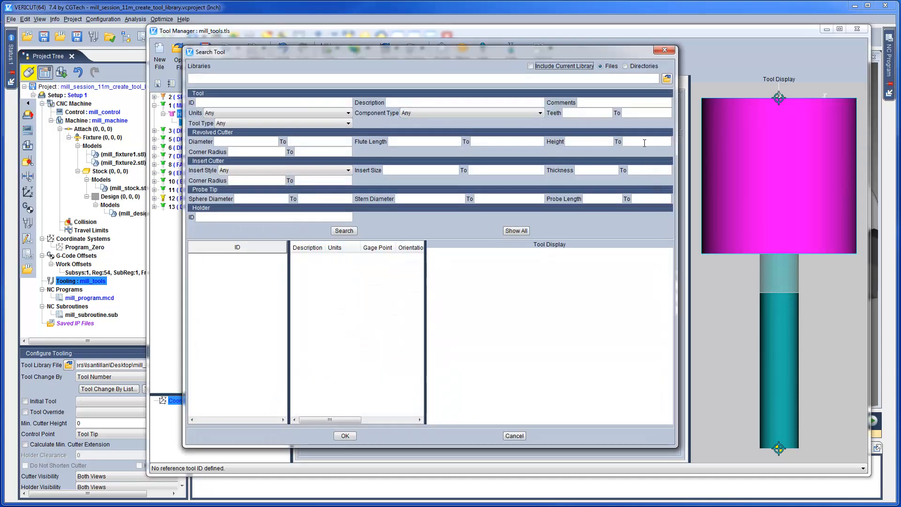
pyautogui.click(626, 66)
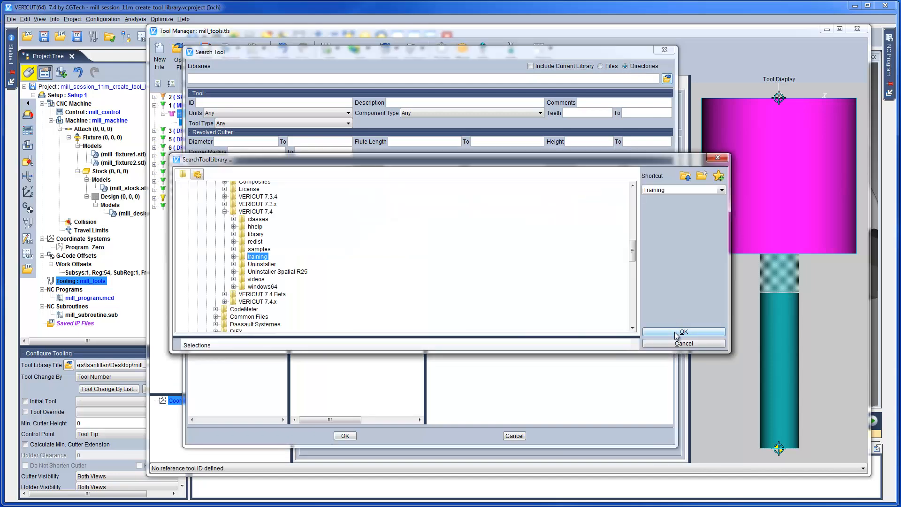
pyautogui.click(682, 332)
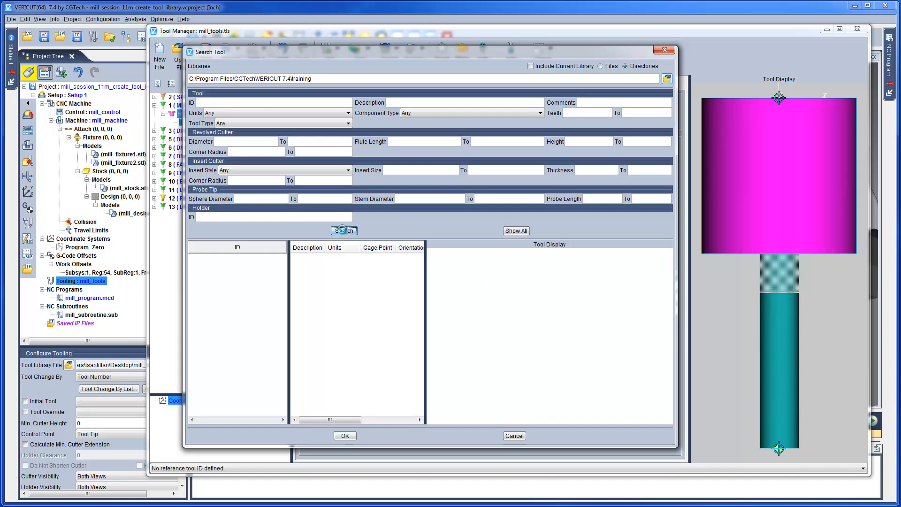
pyautogui.click(343, 231)
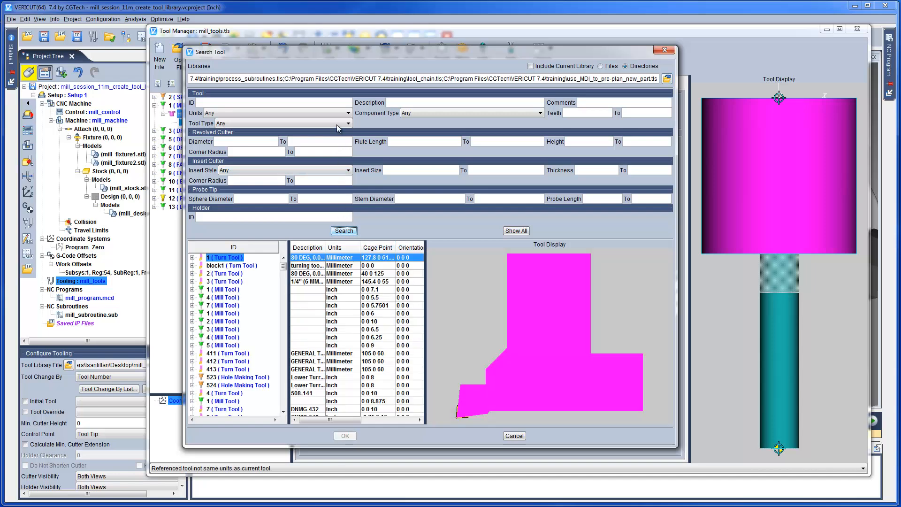
pyautogui.click(348, 112)
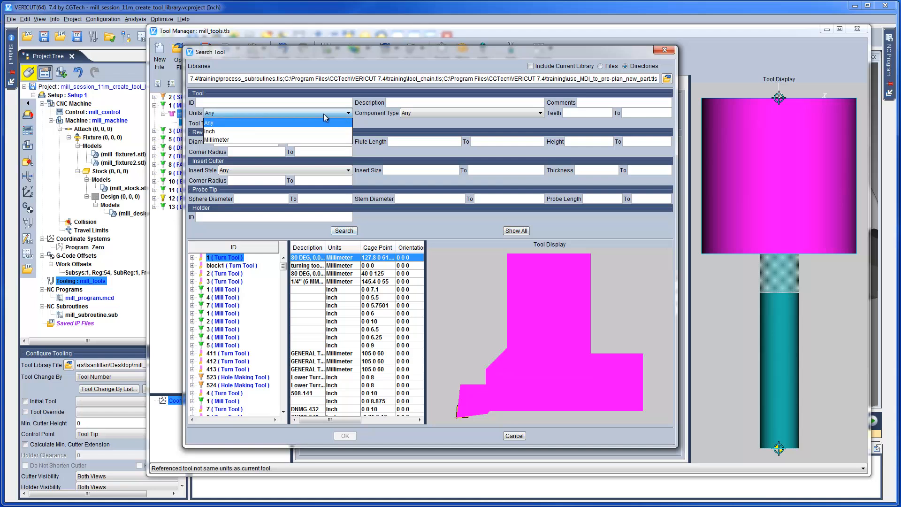
pyautogui.click(203, 132)
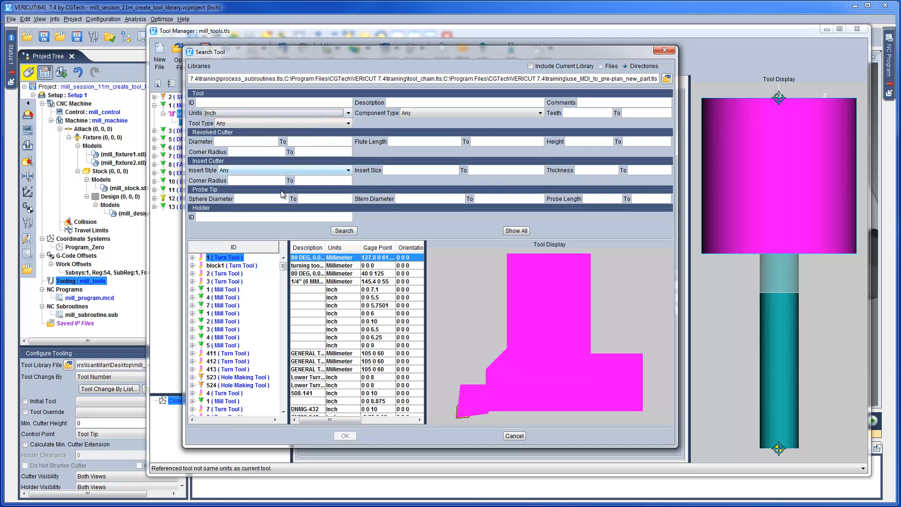
# Find holders named HSK and reference HSK 63 A from tool 1 of mill_session_11m_holders_library
pyautogui.write('HSK')
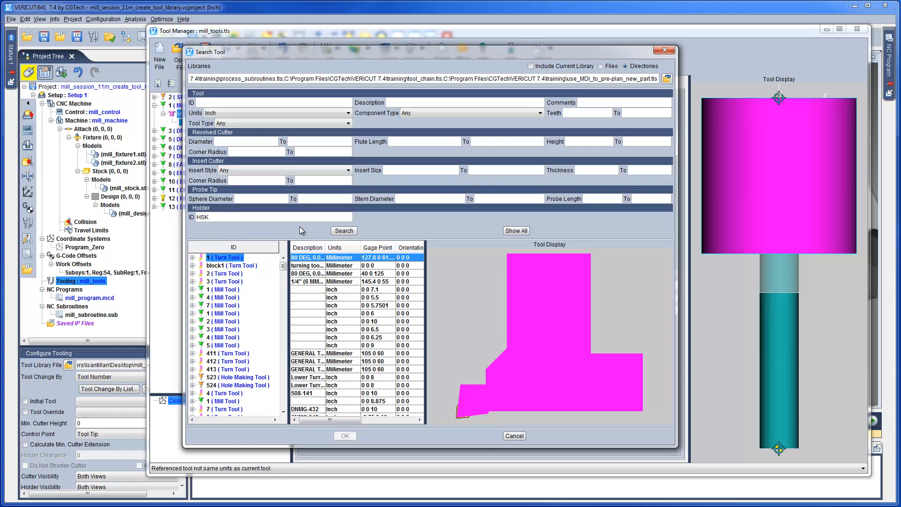
pyautogui.click(343, 231)
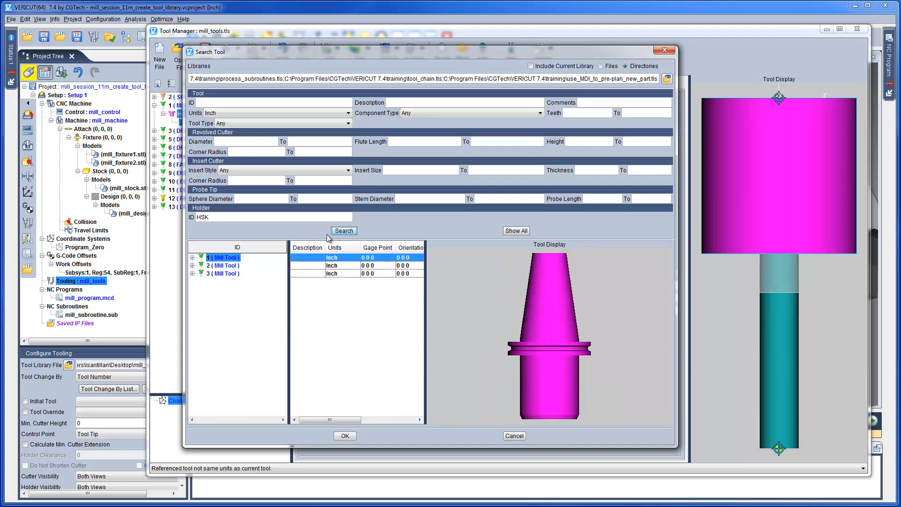
pyautogui.click(194, 257)
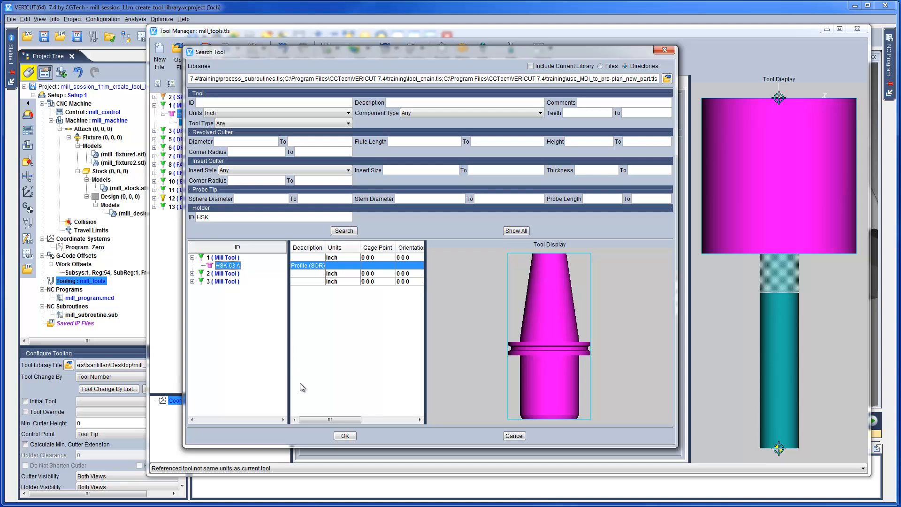
pyautogui.click(345, 435)
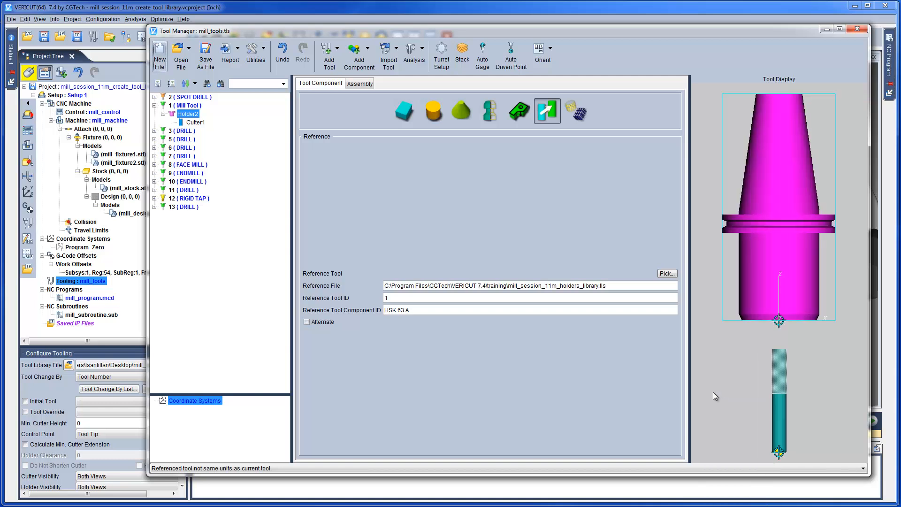
pyautogui.moveTo(265, 160)
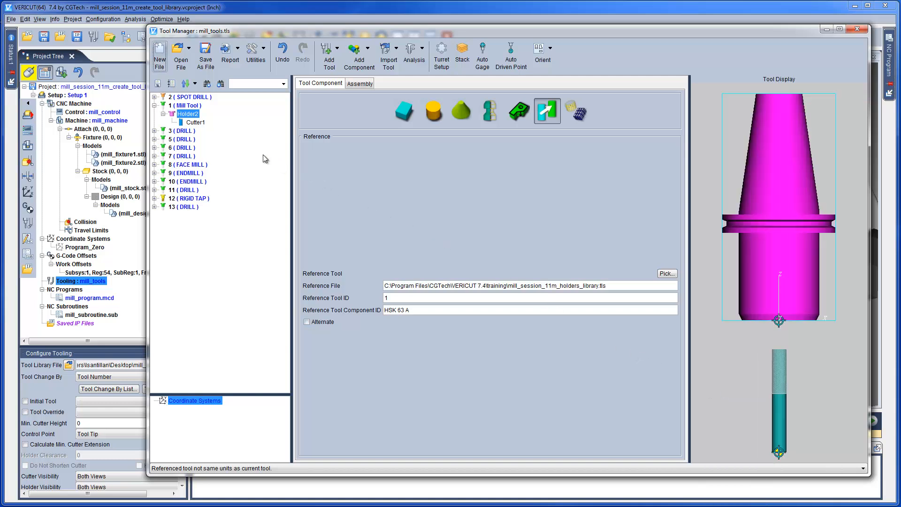
# Size Cutter1's flat bottom end mill to diameter 1 and height 5
pyautogui.click(196, 122)
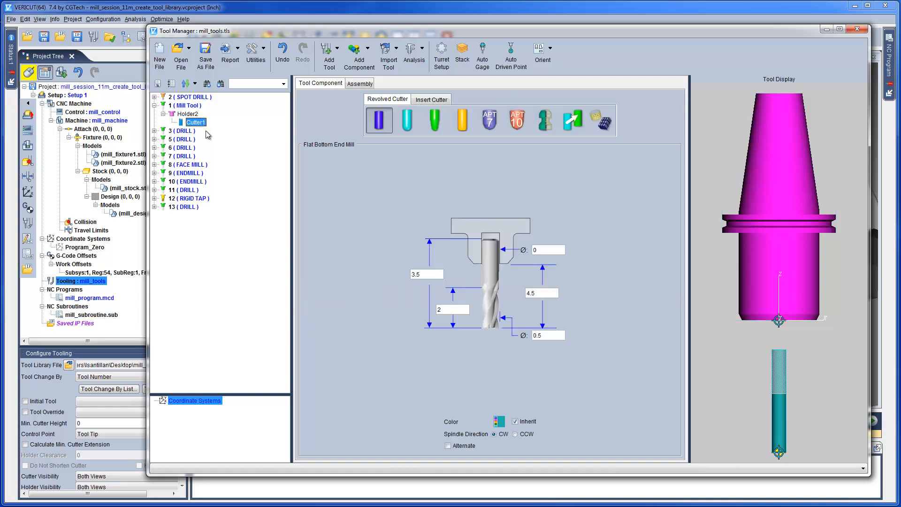
pyautogui.write('1')
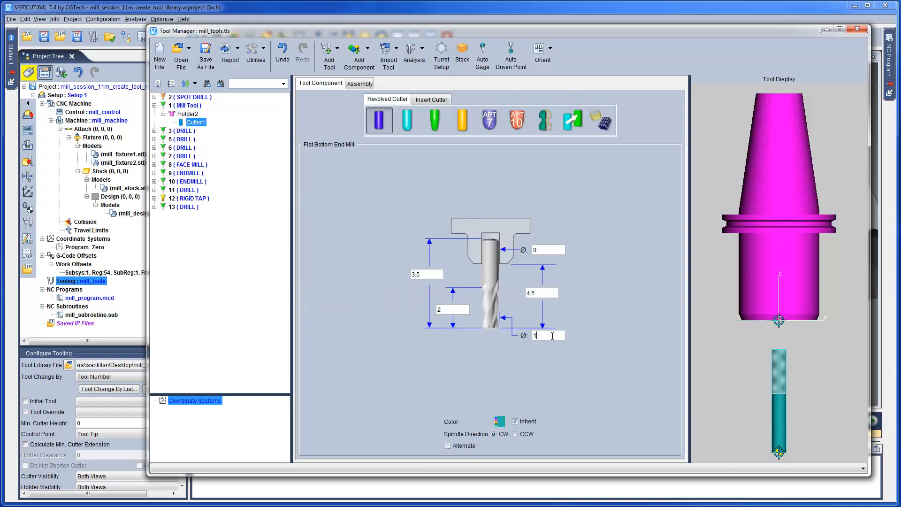
pyautogui.write('5')
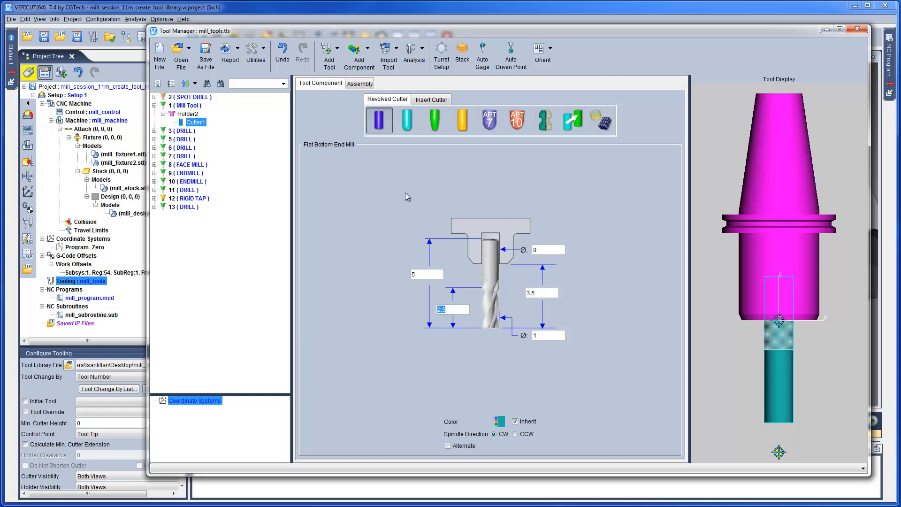
# Set tool 1's auto driven point and gage at the spindle face, described as 1" ENDMILL
pyautogui.click(185, 105)
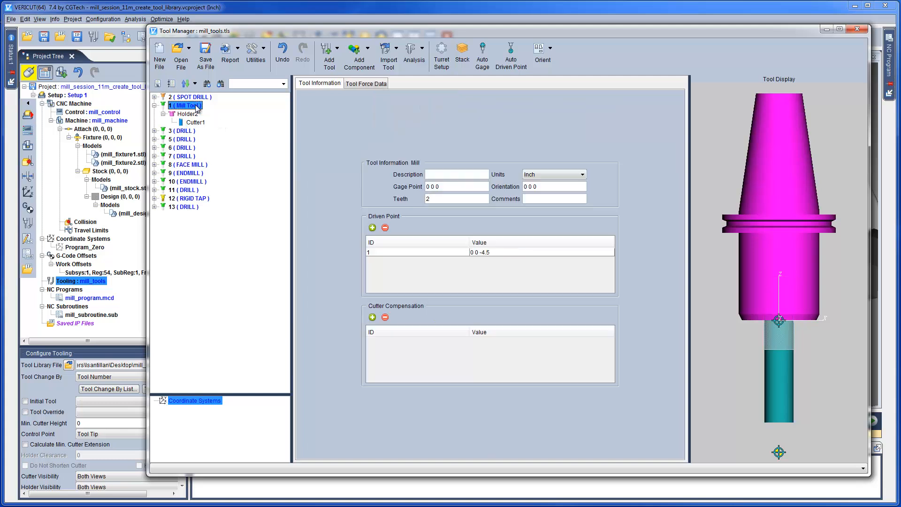
pyautogui.moveTo(386, 241)
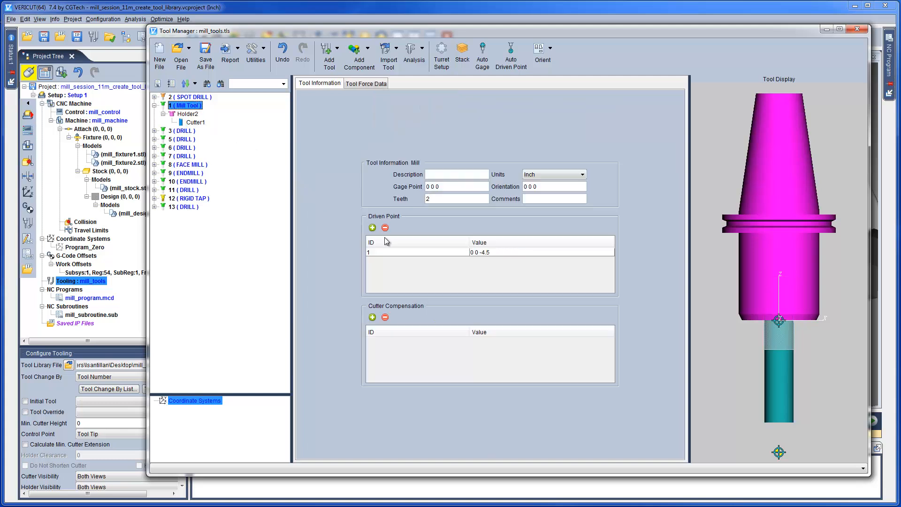
pyautogui.click(415, 251)
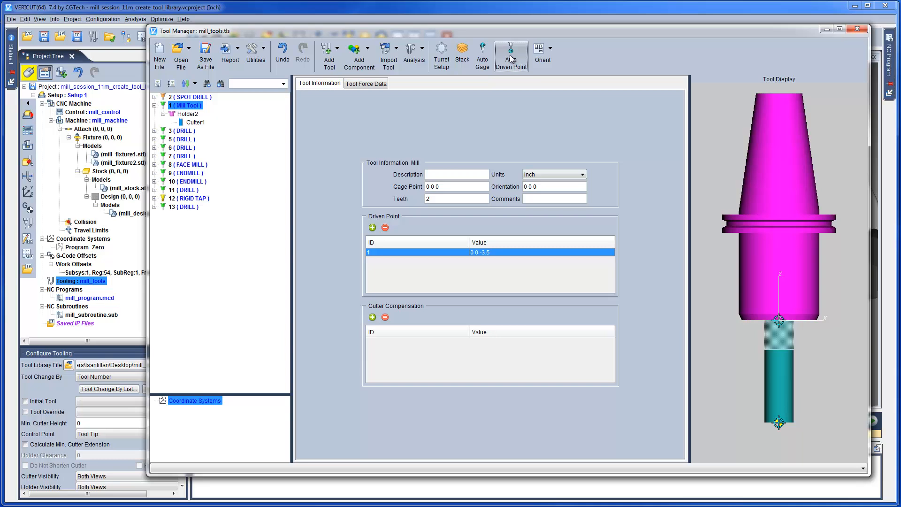
pyautogui.moveTo(482, 51)
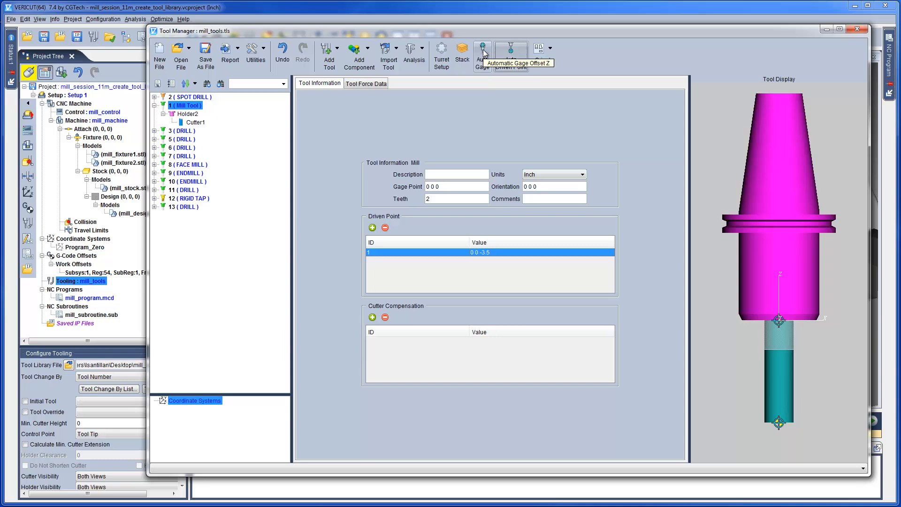
pyautogui.click(481, 52)
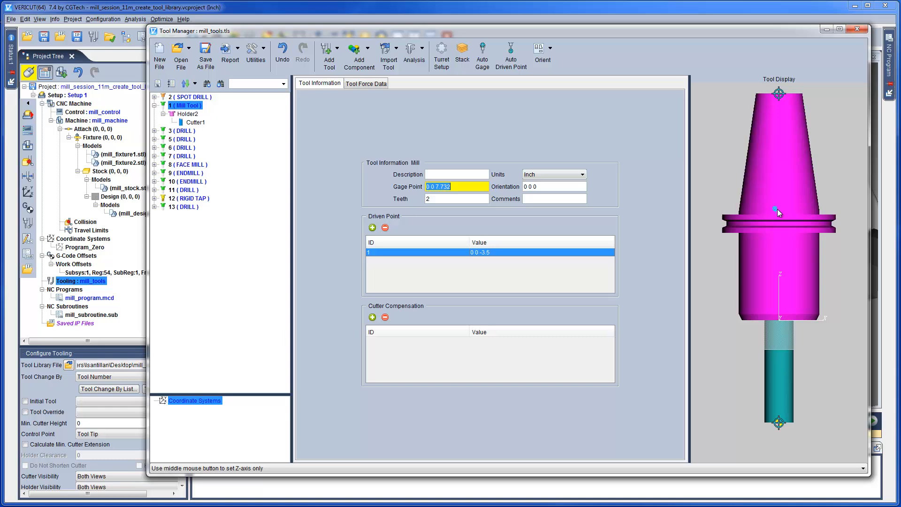
pyautogui.write('1" ENDMILL')
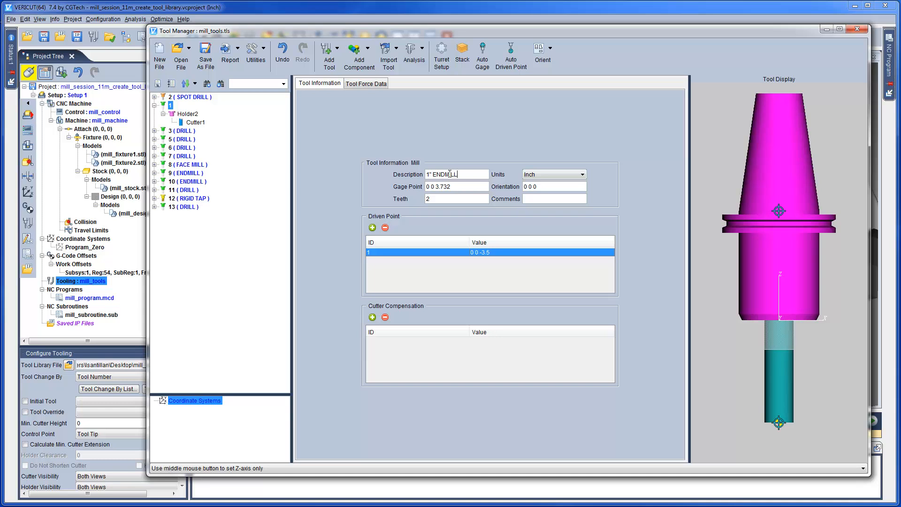
pyautogui.click(187, 105)
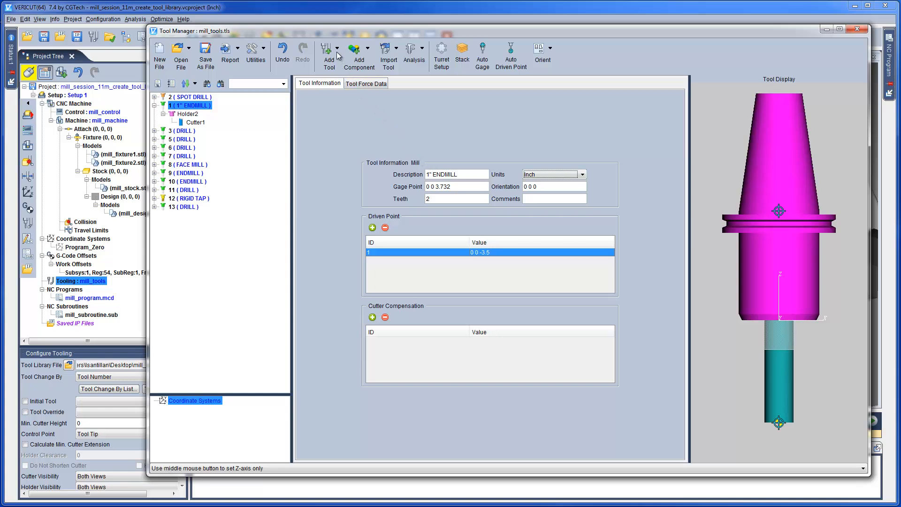
# Add hole-making tool 4 with a tap cutter and show the standard inch tap table
pyautogui.click(338, 48)
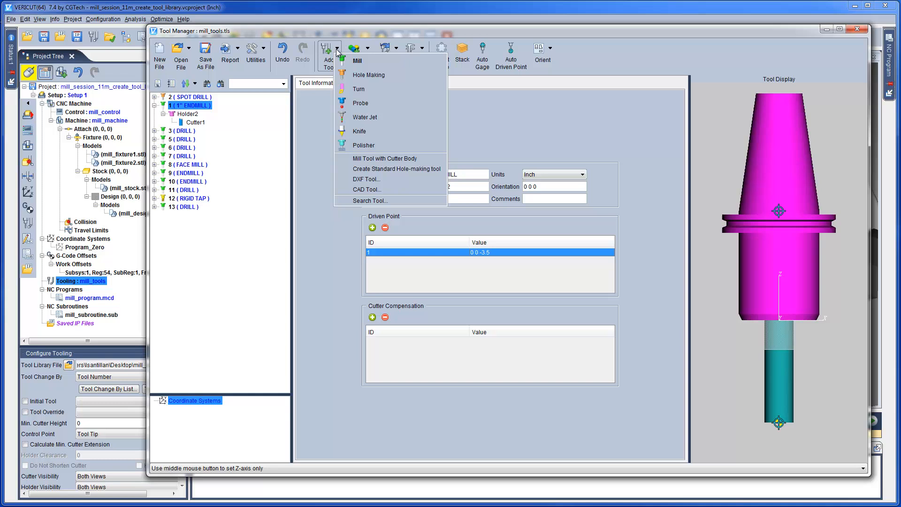
pyautogui.moveTo(368, 75)
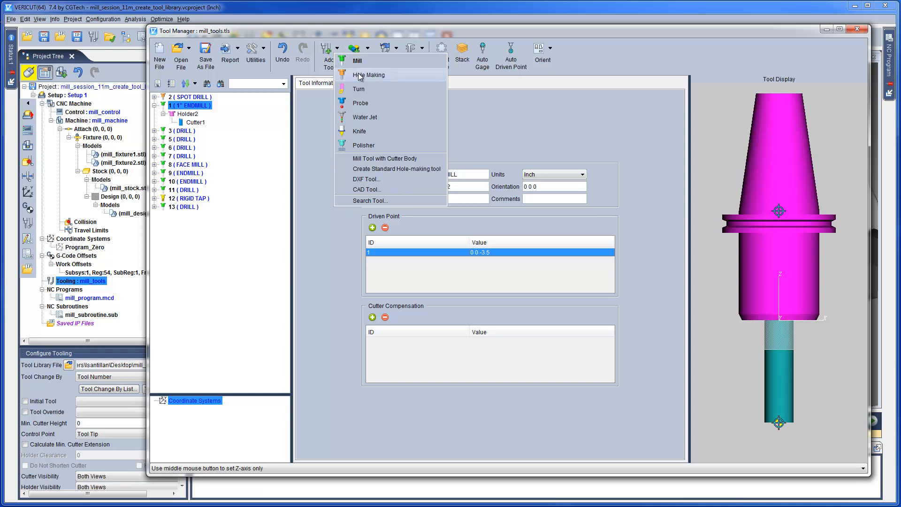
pyautogui.click(368, 75)
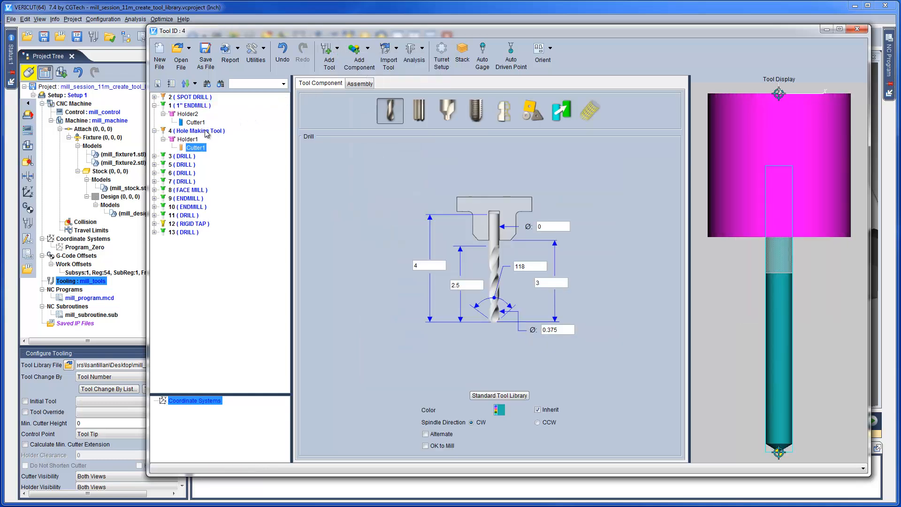
pyautogui.click(189, 139)
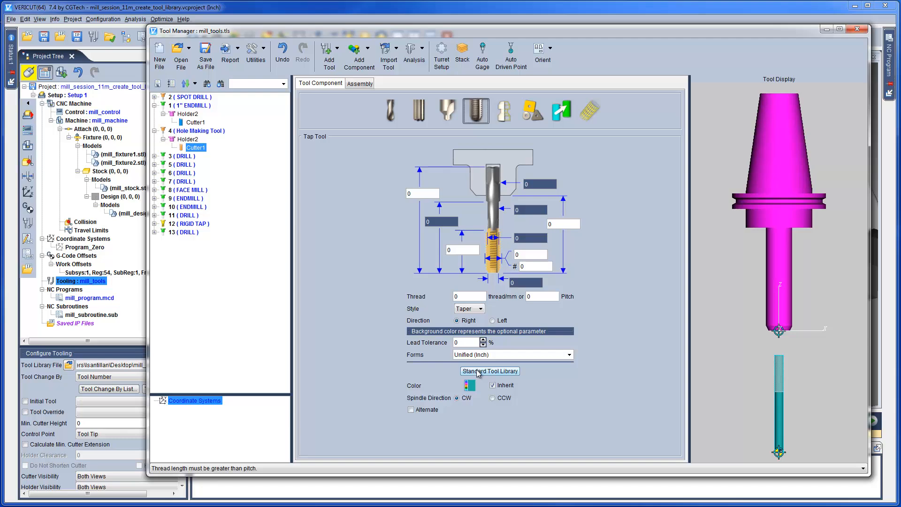
pyautogui.click(490, 371)
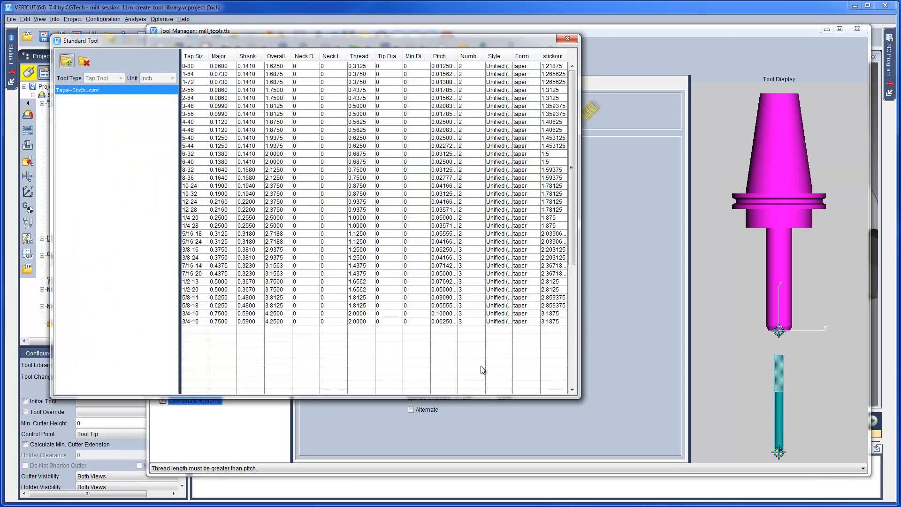
pyautogui.moveTo(321, 304)
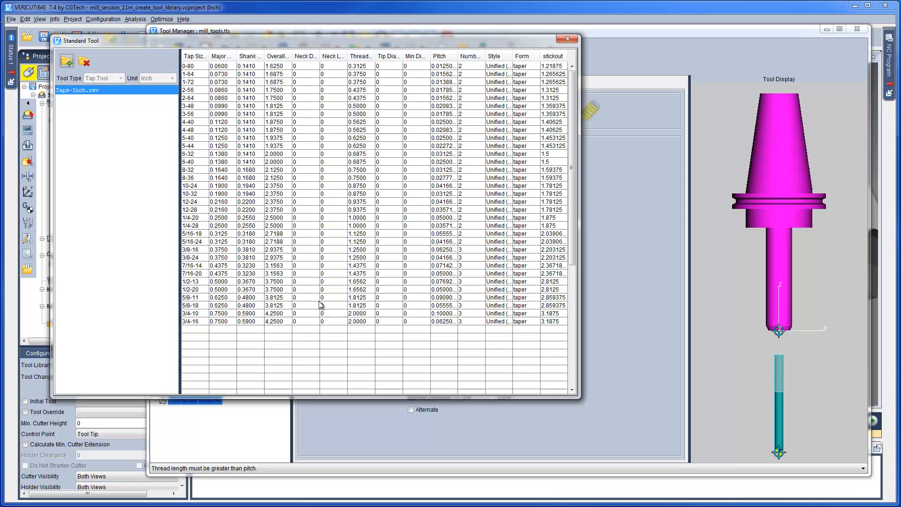
pyautogui.moveTo(197, 254)
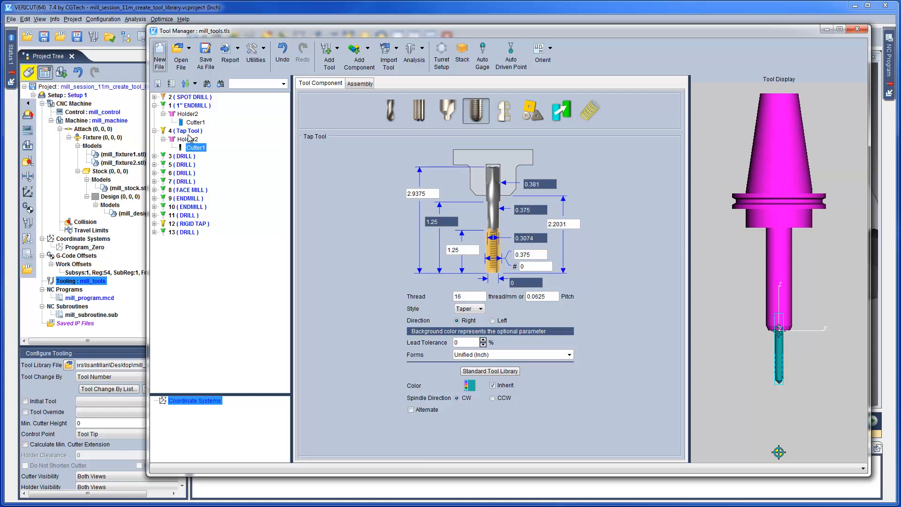
# Set tool 4's auto driven point and gage, describe it as 3/8-16 TAP and save the library
pyautogui.click(185, 130)
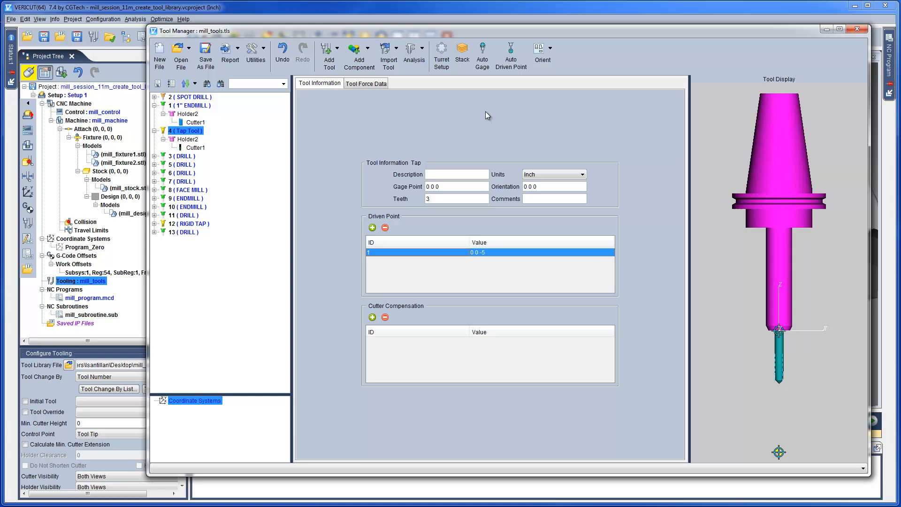
pyautogui.click(510, 55)
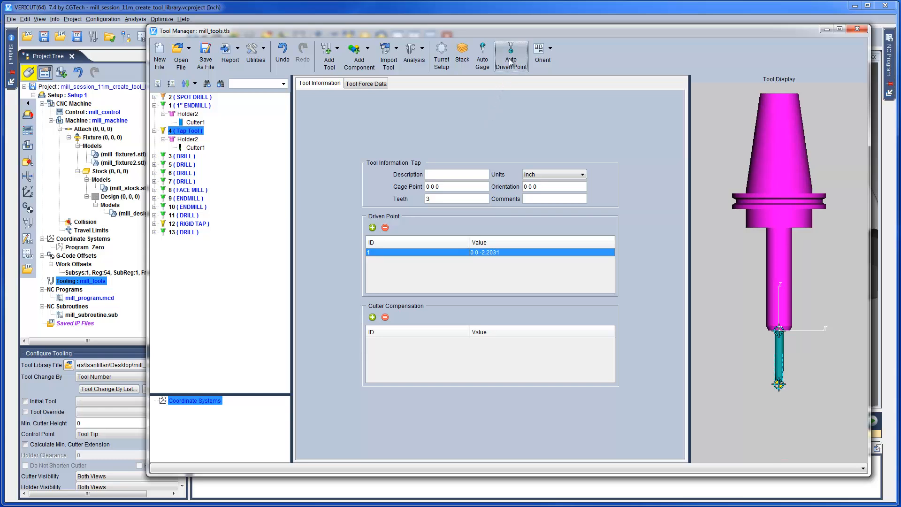
pyautogui.click(456, 186)
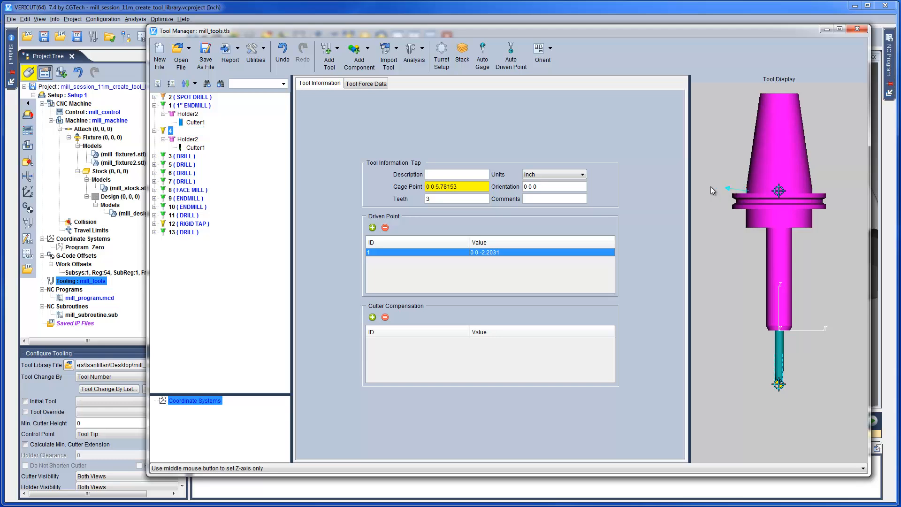
pyautogui.click(456, 174)
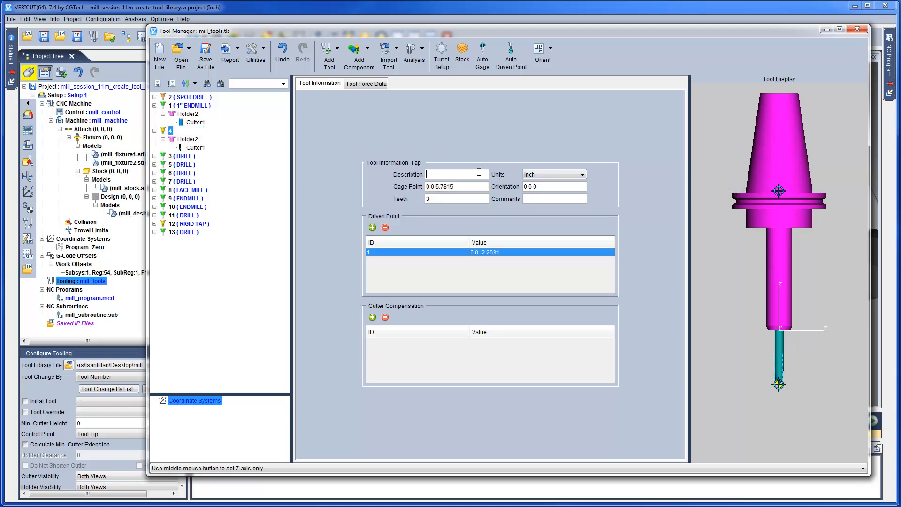
pyautogui.write('3/8-16 TAP')
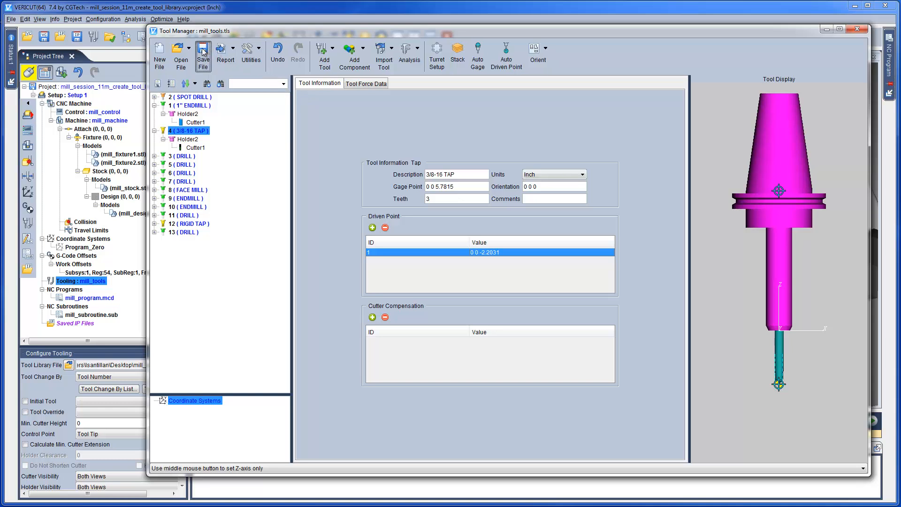
pyautogui.click(203, 54)
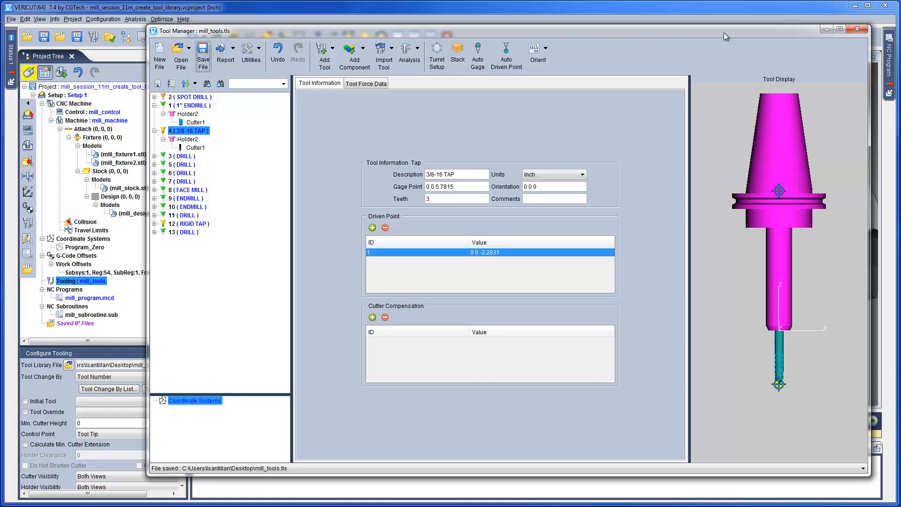
# Close the Tool Manager and simulate the NC program cutting the part
pyautogui.click(858, 30)
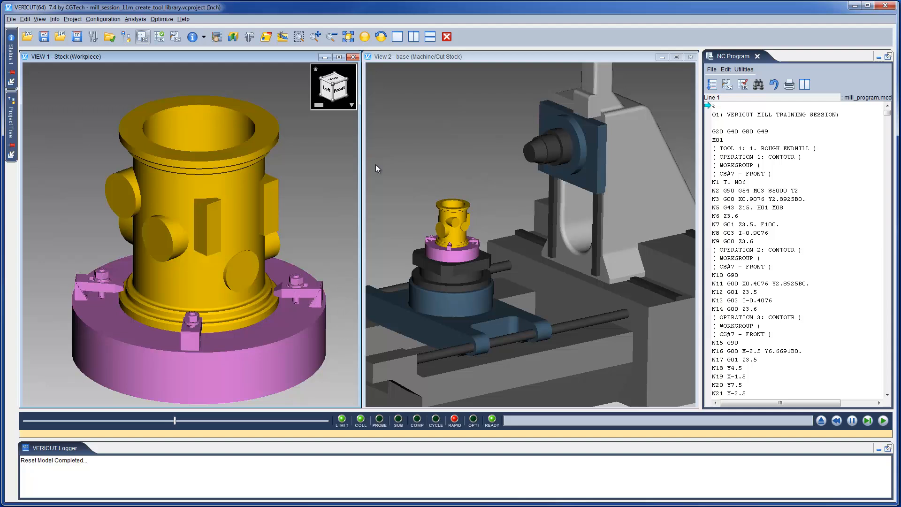
pyautogui.moveTo(797, 393)
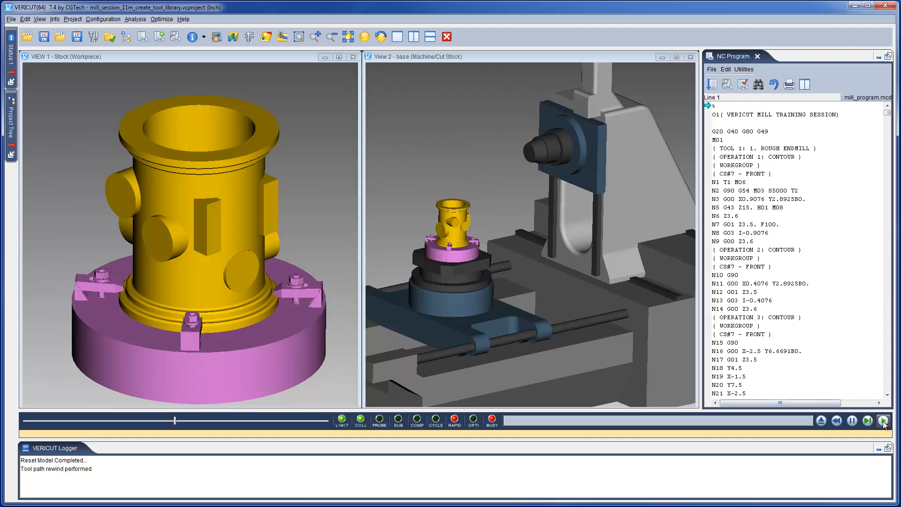
pyautogui.click(885, 421)
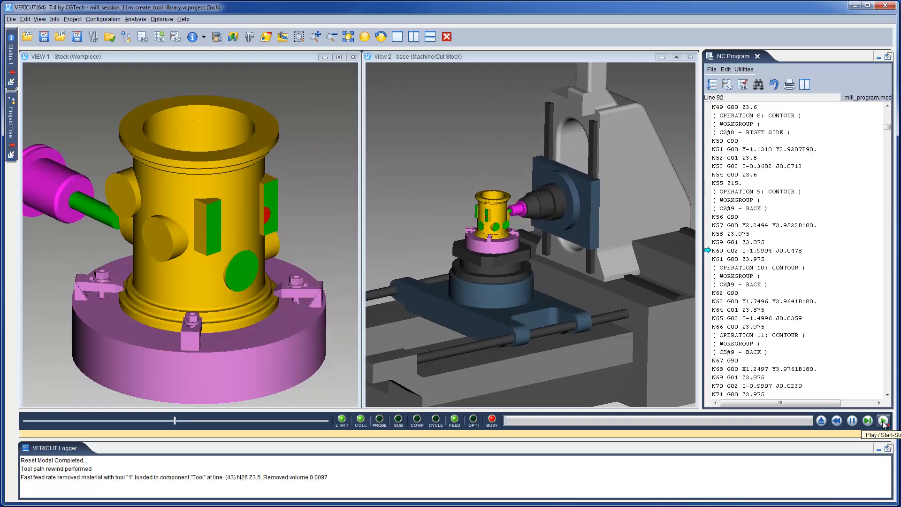
pyautogui.click(885, 421)
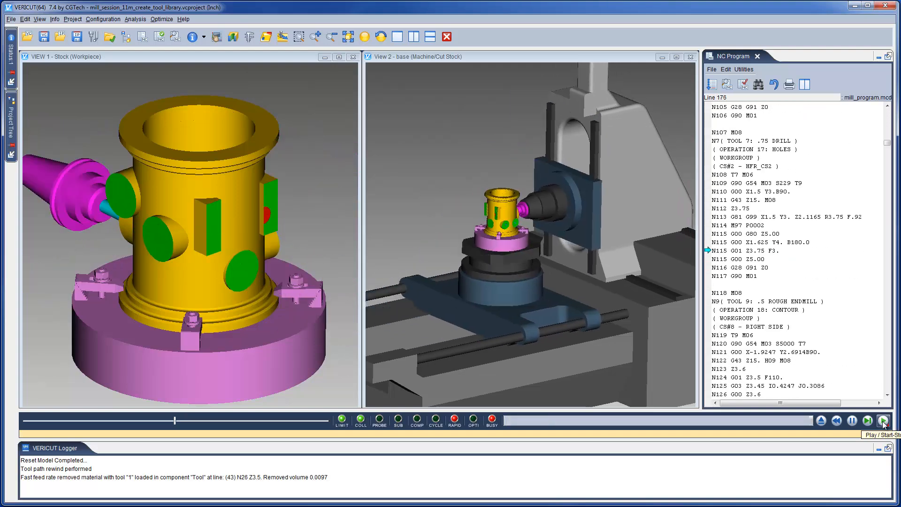
pyautogui.click(883, 420)
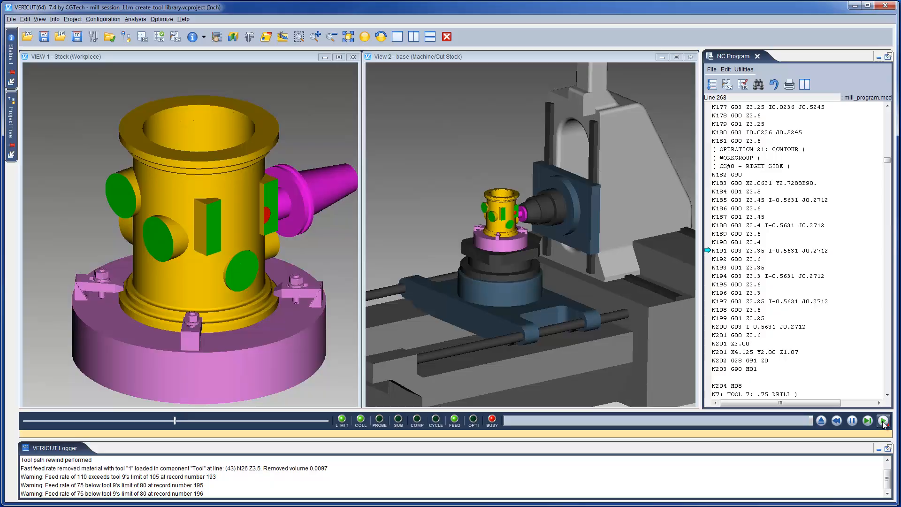